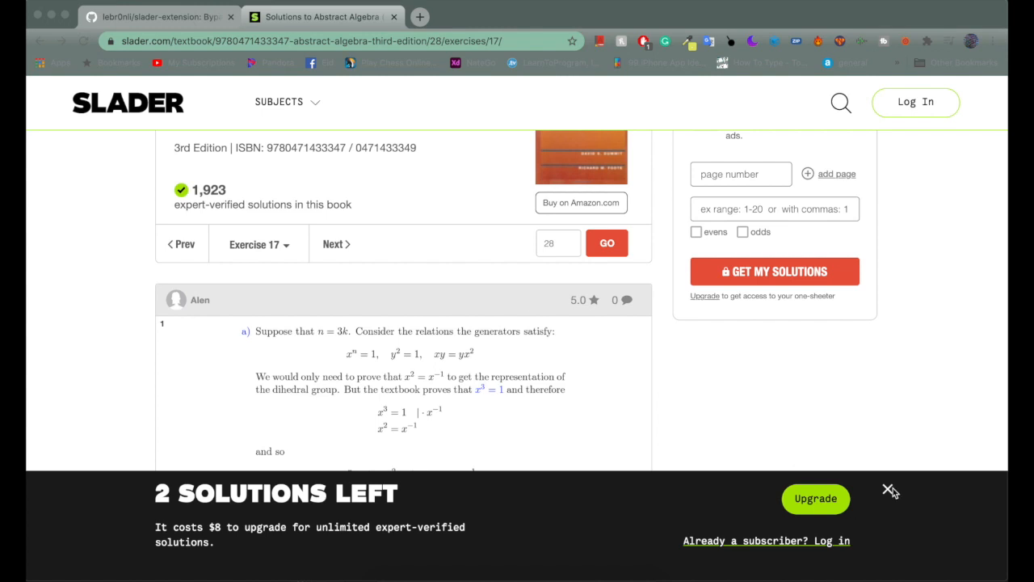
mouse_move(669, 418)
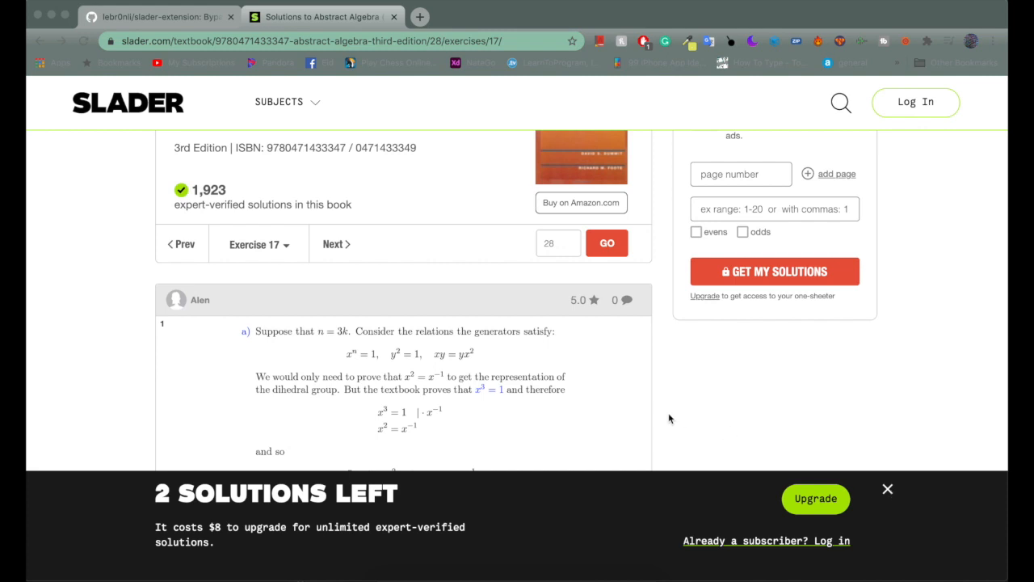
mouse_move(459, 360)
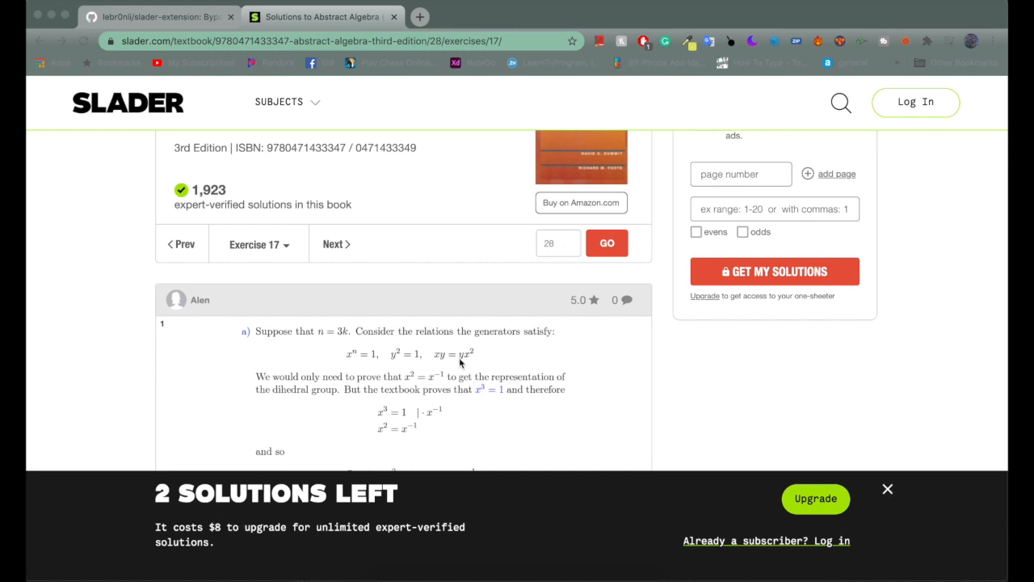
Step: Page from exercise 17 to page 27 exercise 2 and view the 'You've hit the limit' paywall
scroll(down, 3)
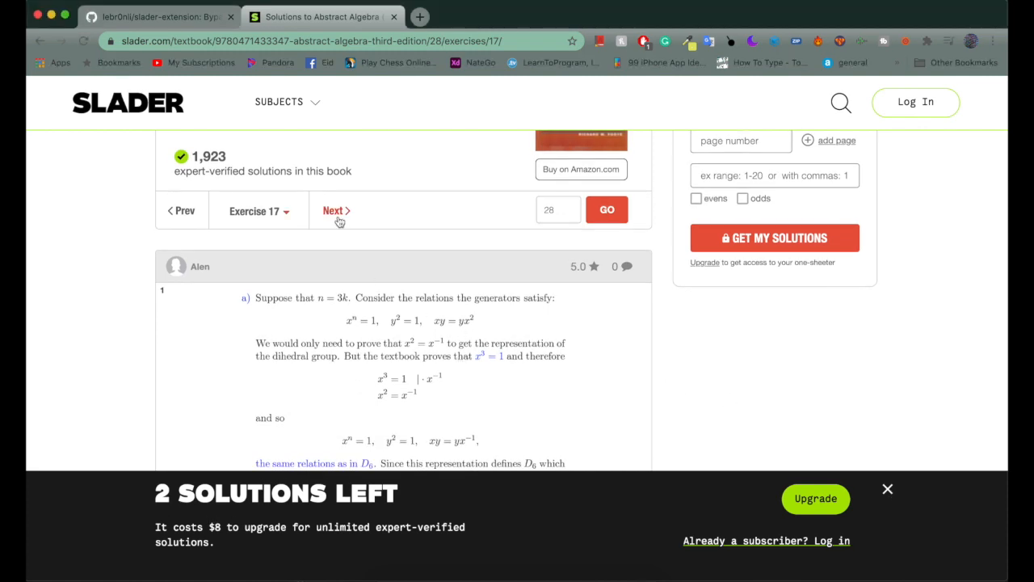
click(333, 210)
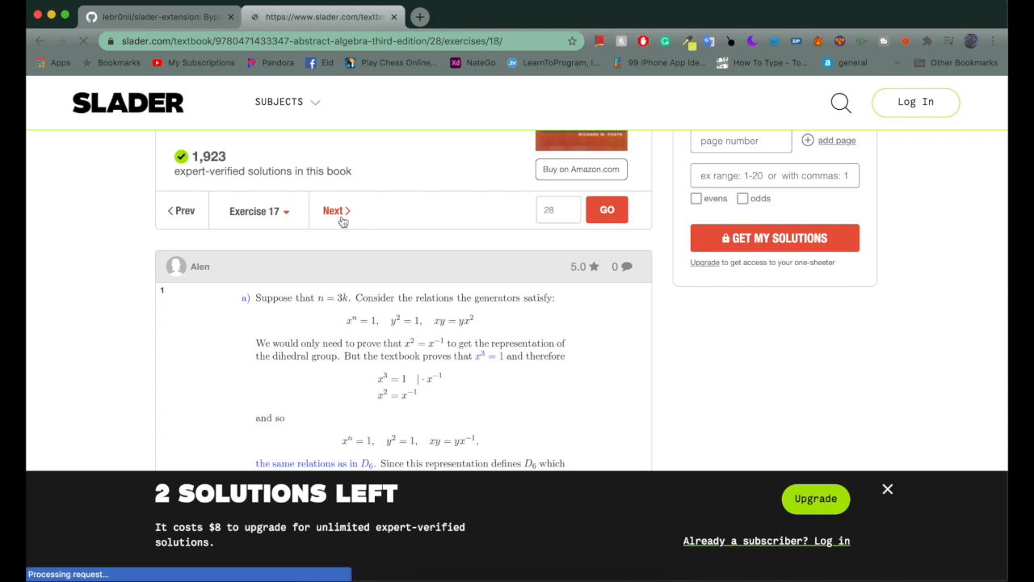
click(333, 210)
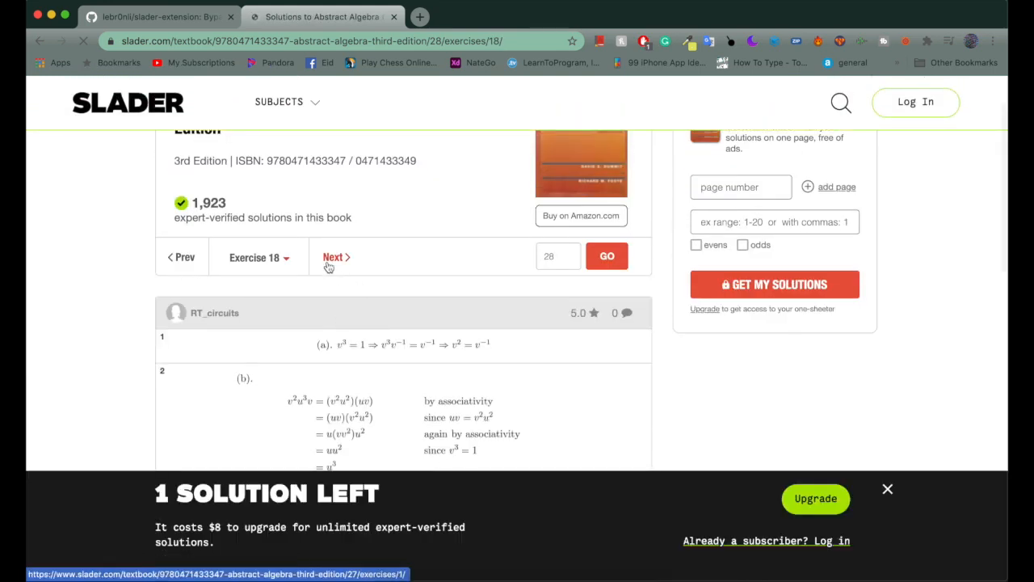
click(332, 256)
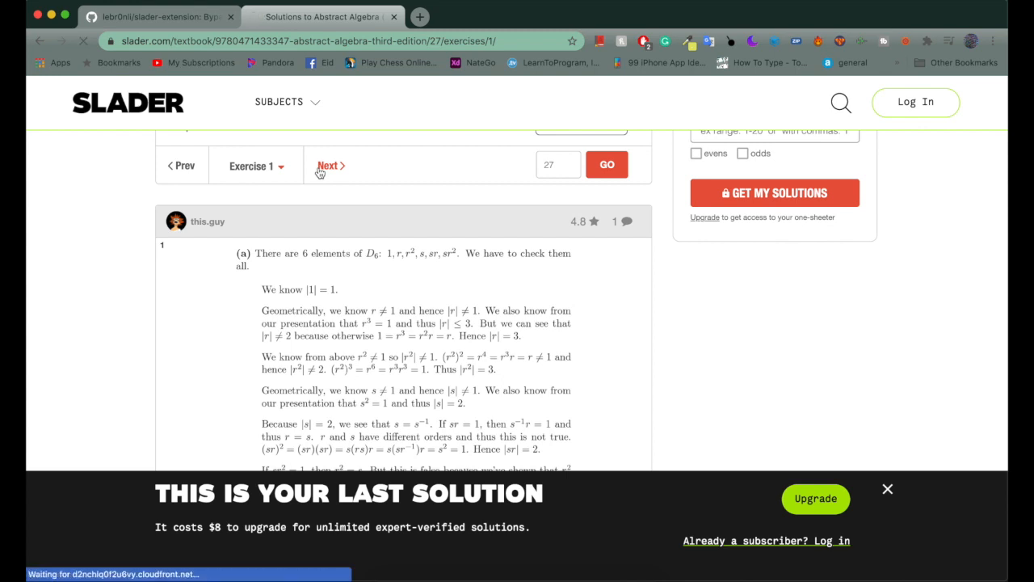
click(328, 166)
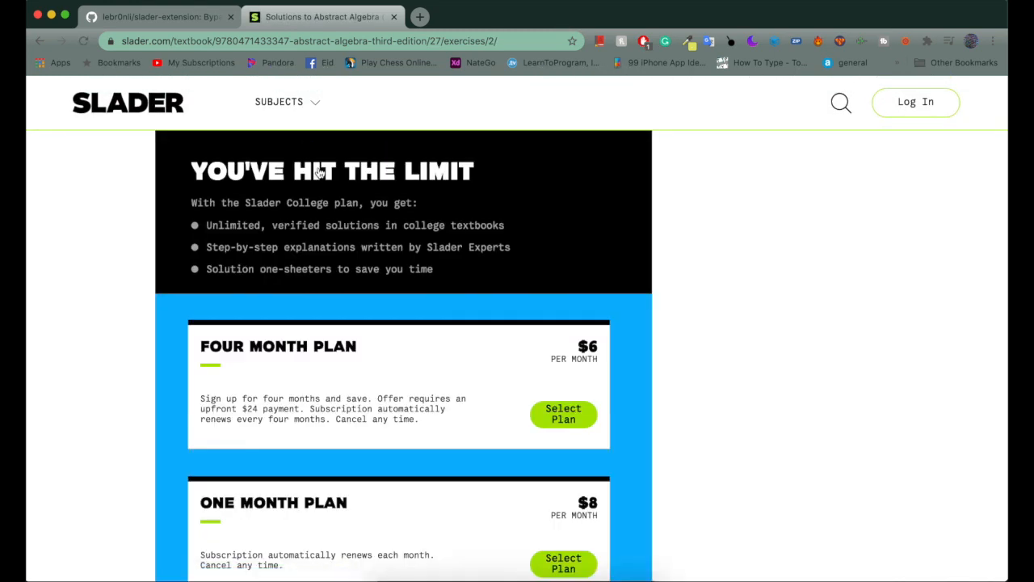
scroll(up, 3)
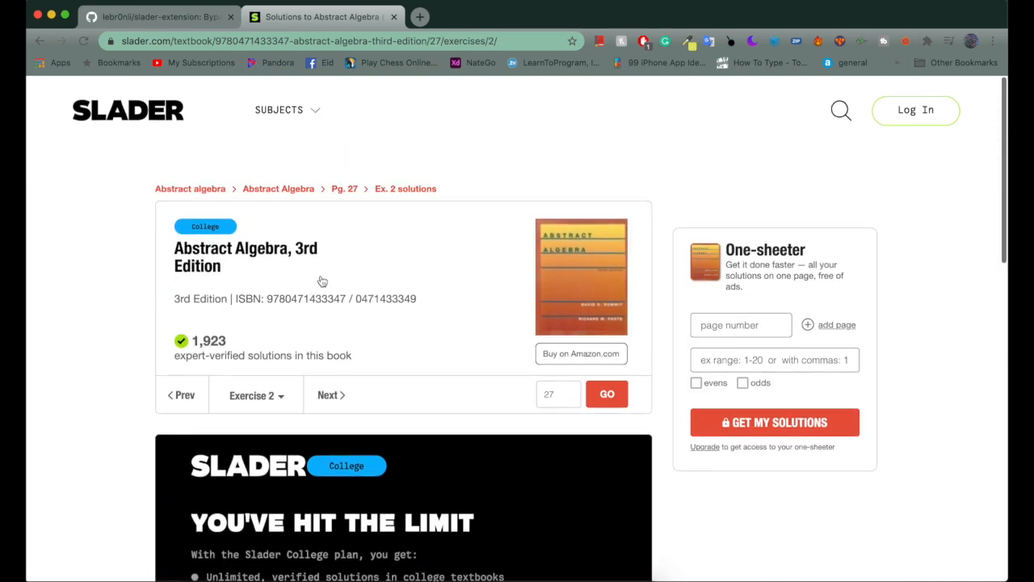
scroll(down, 3)
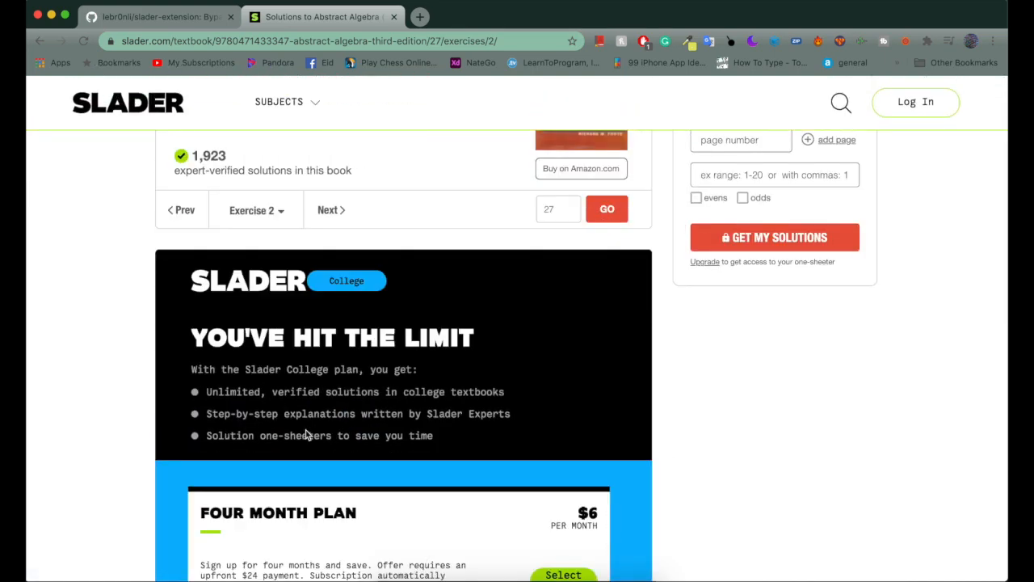
Step: Download the slader-extension repository as a ZIP from the Code menu and open it
click(153, 18)
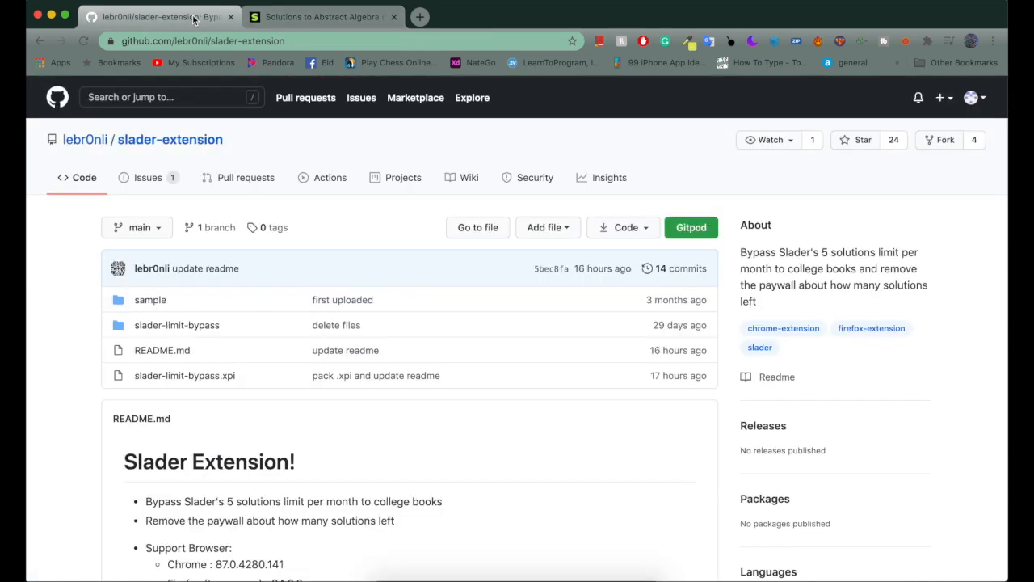
mouse_move(237, 115)
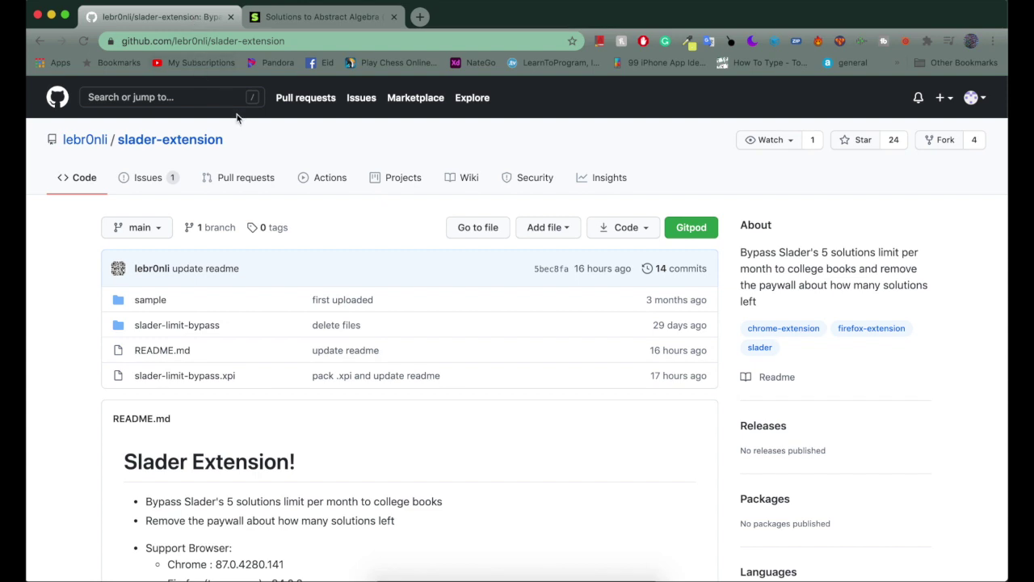
mouse_move(668, 240)
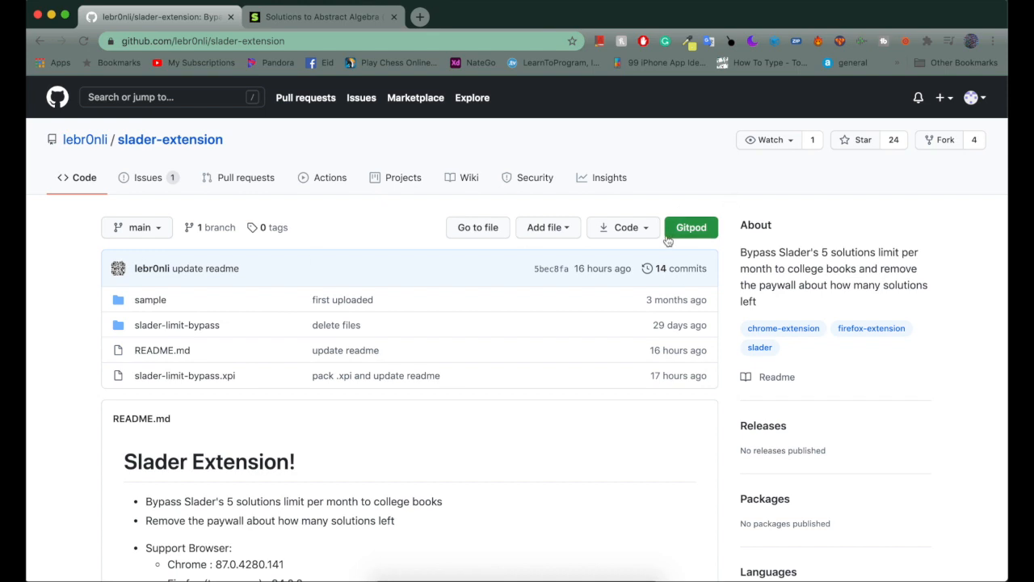
click(622, 227)
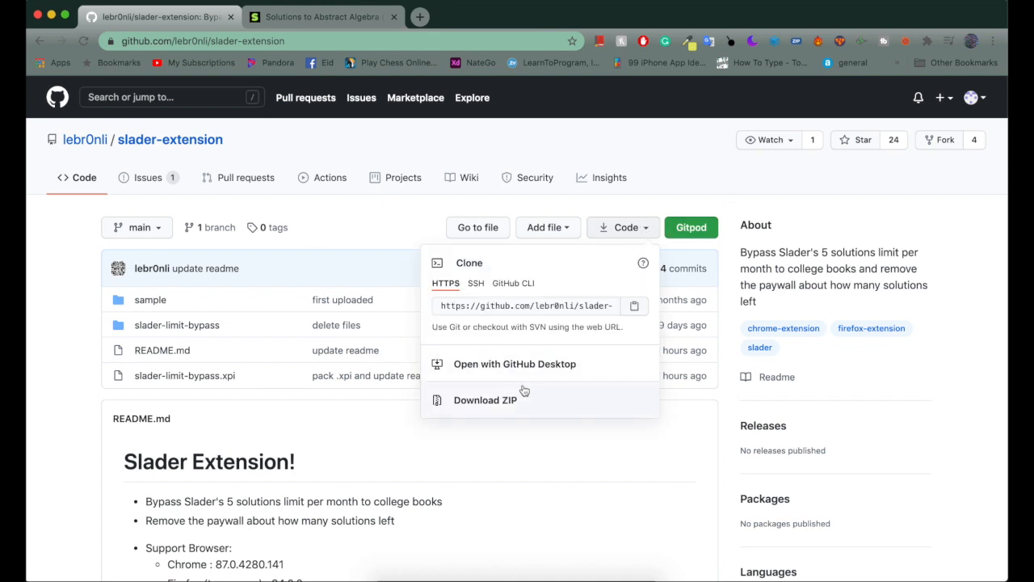
click(485, 400)
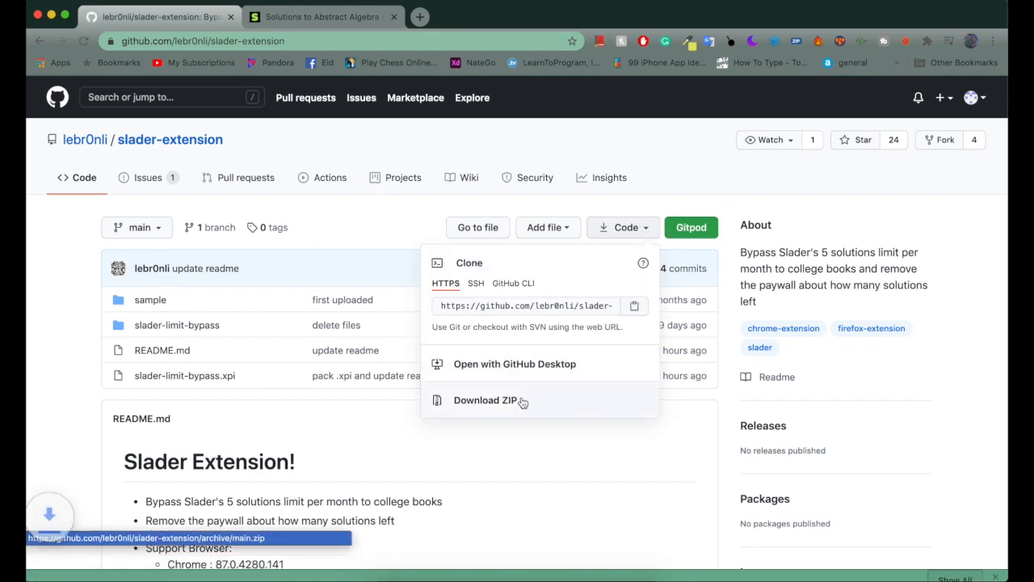
click(484, 400)
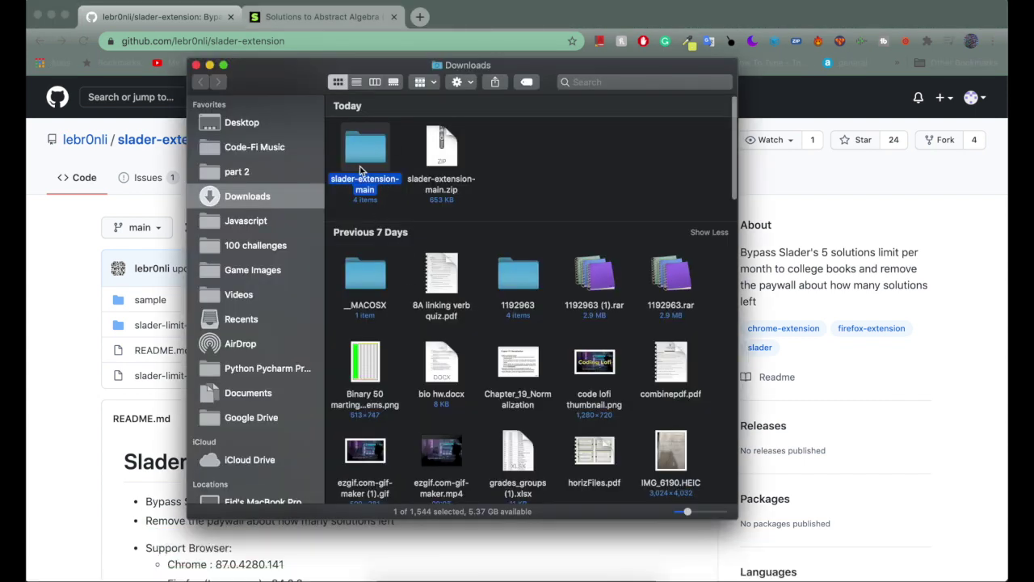
Step: Open the unzipped slader-extension-main folder in Downloads
double_click(365, 149)
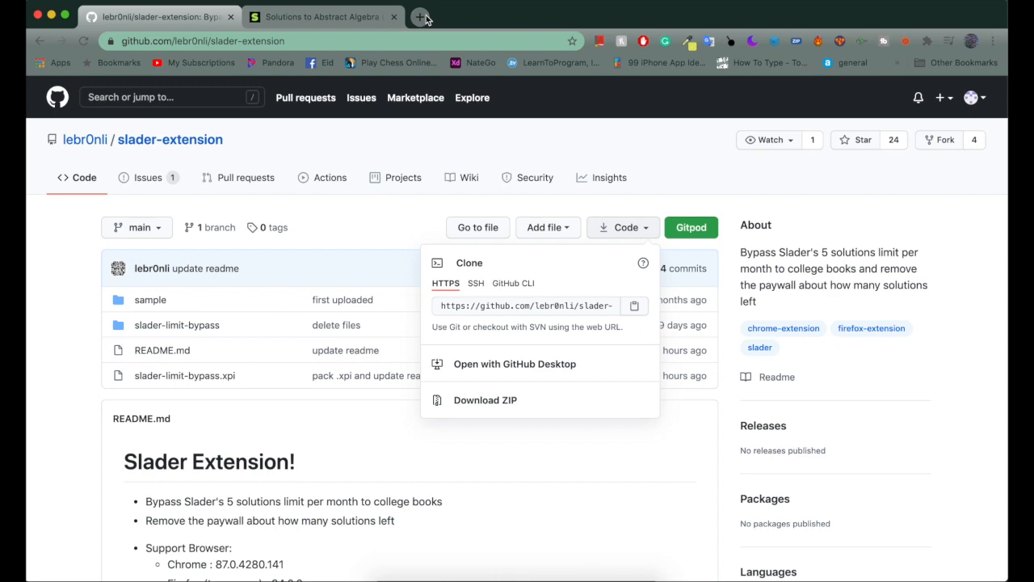
Step: In a new tab on chrome://extensions, toggle Developer mode off and back on
click(425, 16)
text(chrome://extensions)
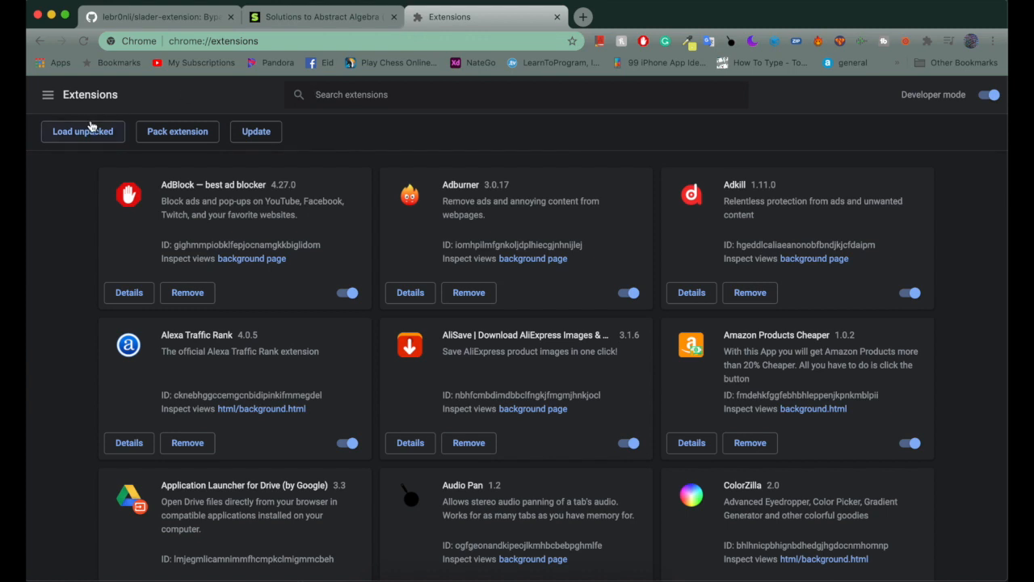
click(996, 94)
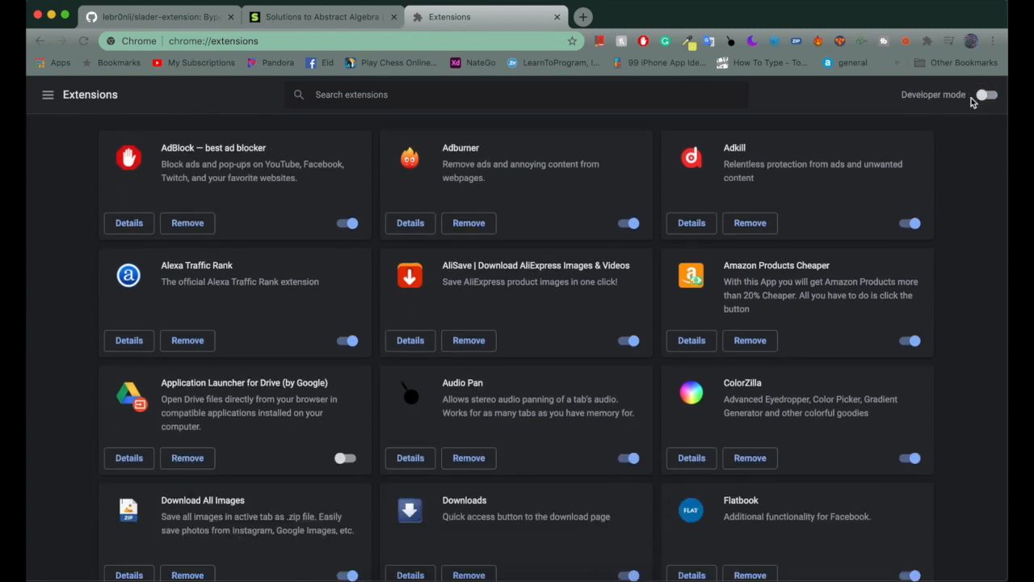
click(1000, 95)
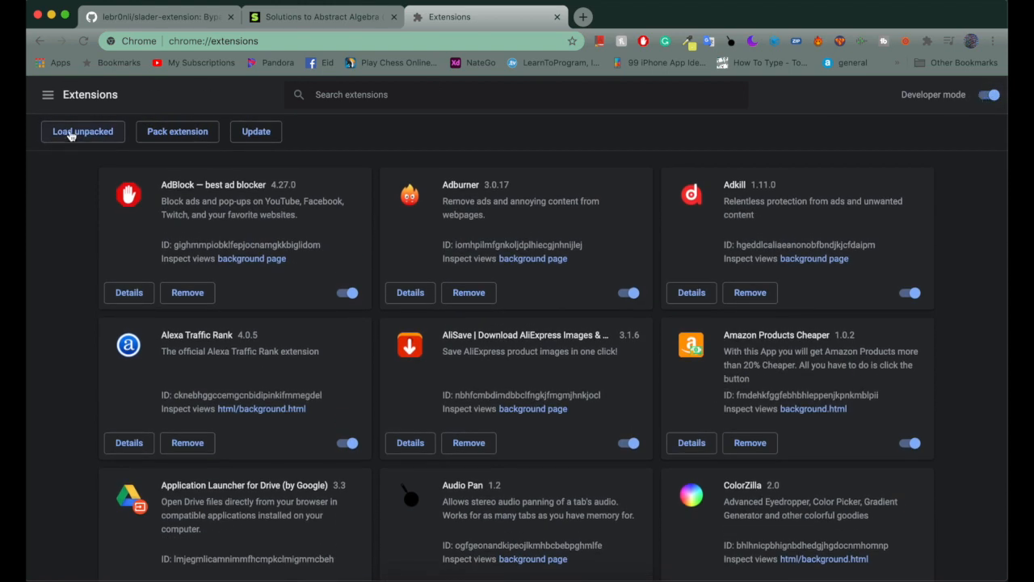
mouse_move(105, 141)
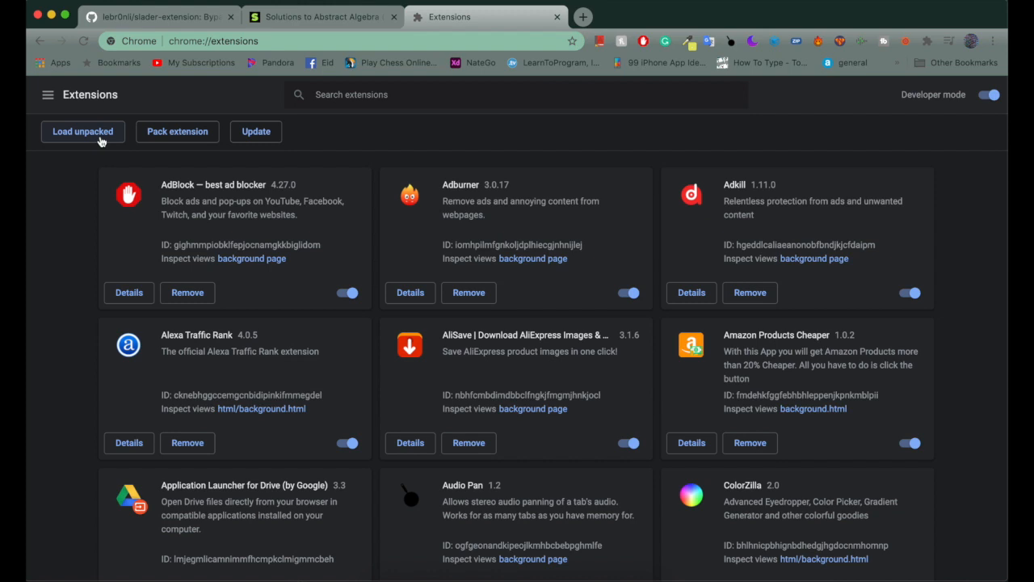
Step: Load unpacked the slader-limit-bypass folder from Downloads > slader-extension-main
click(83, 131)
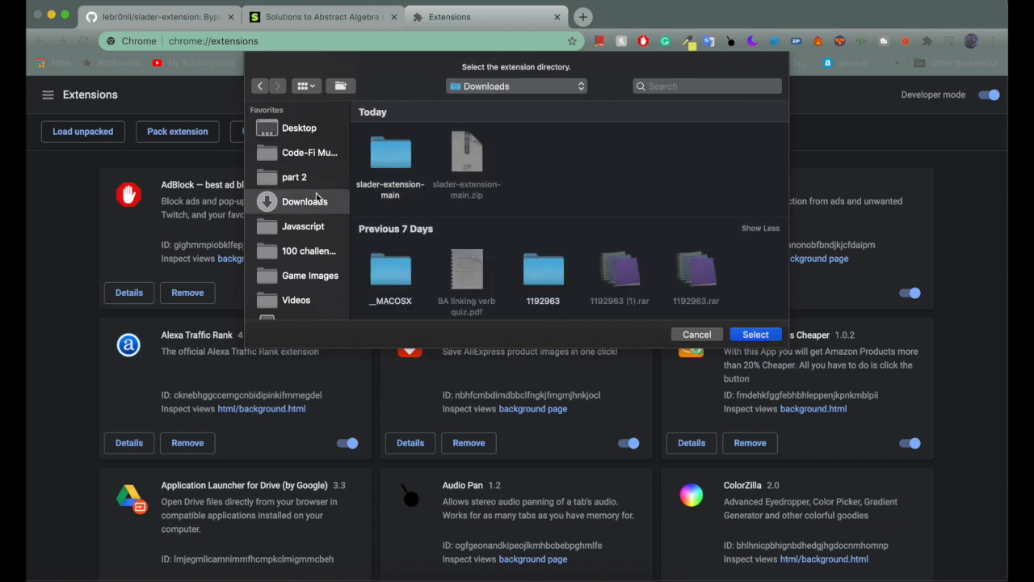
mouse_move(381, 167)
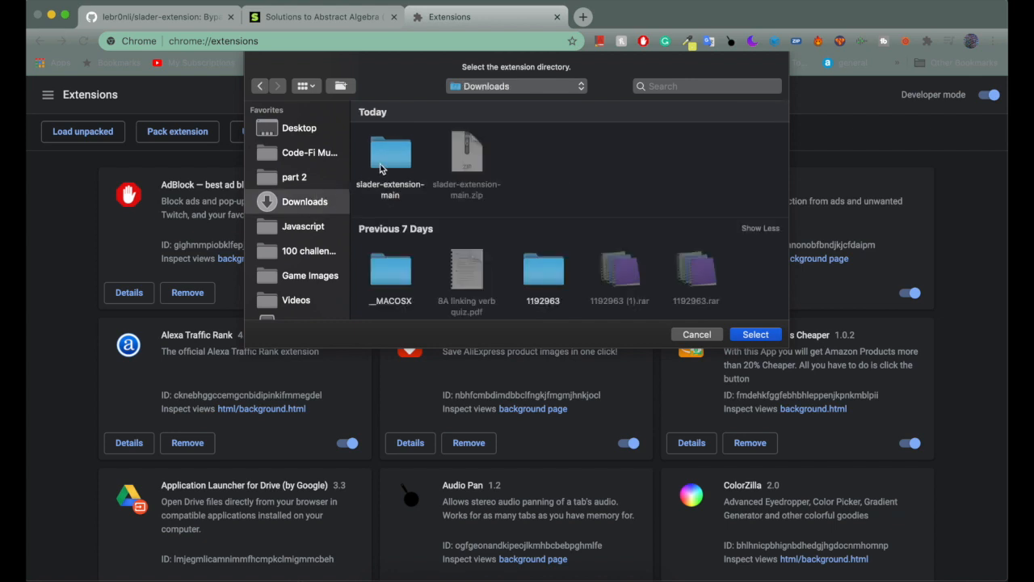
double_click(390, 153)
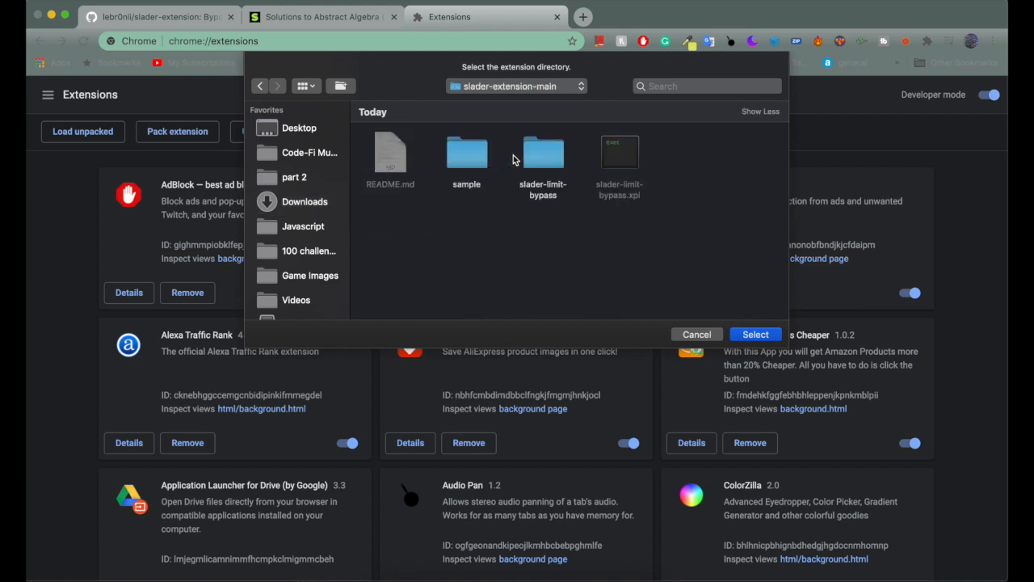
click(543, 154)
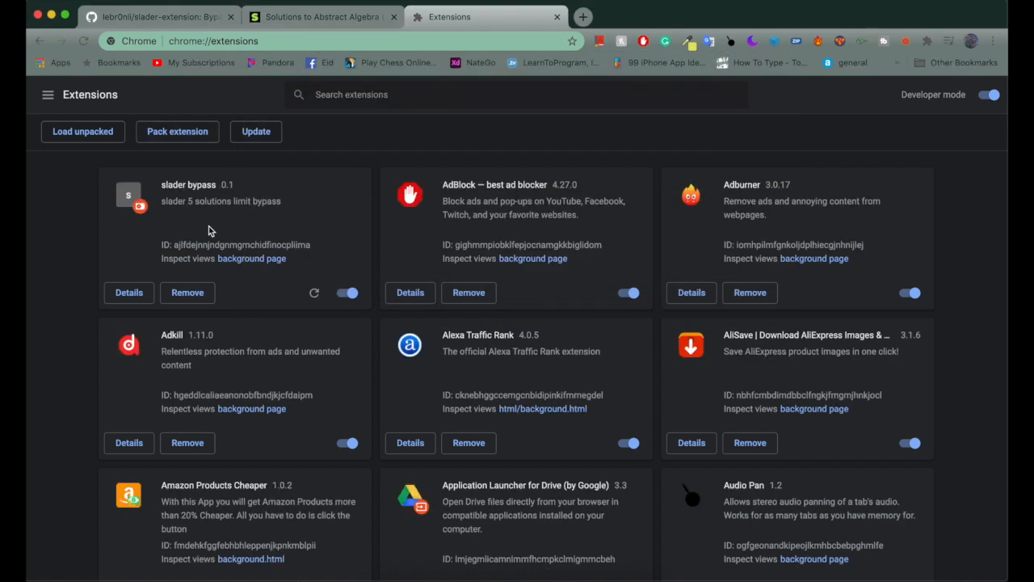
mouse_move(191, 226)
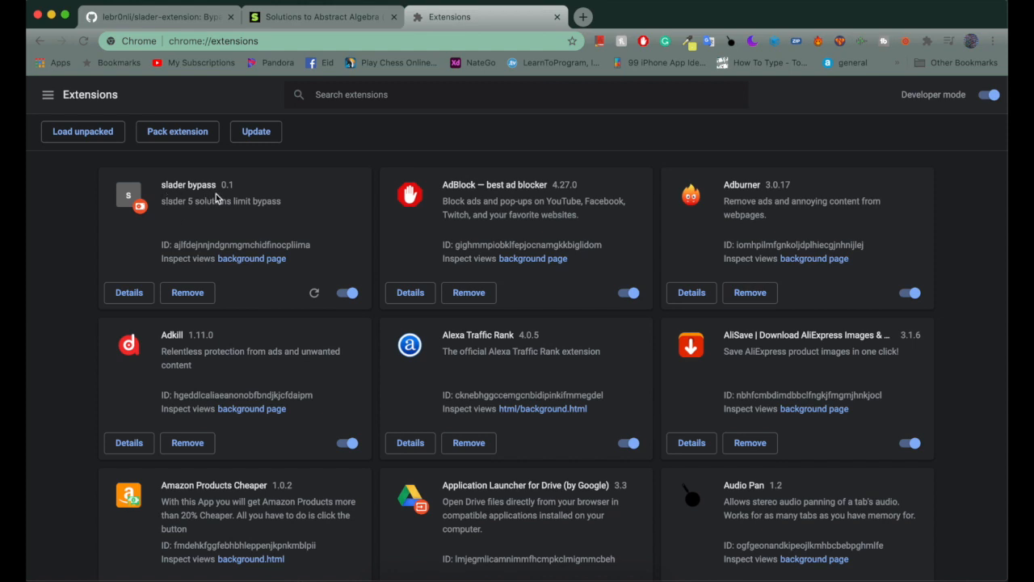
mouse_move(234, 199)
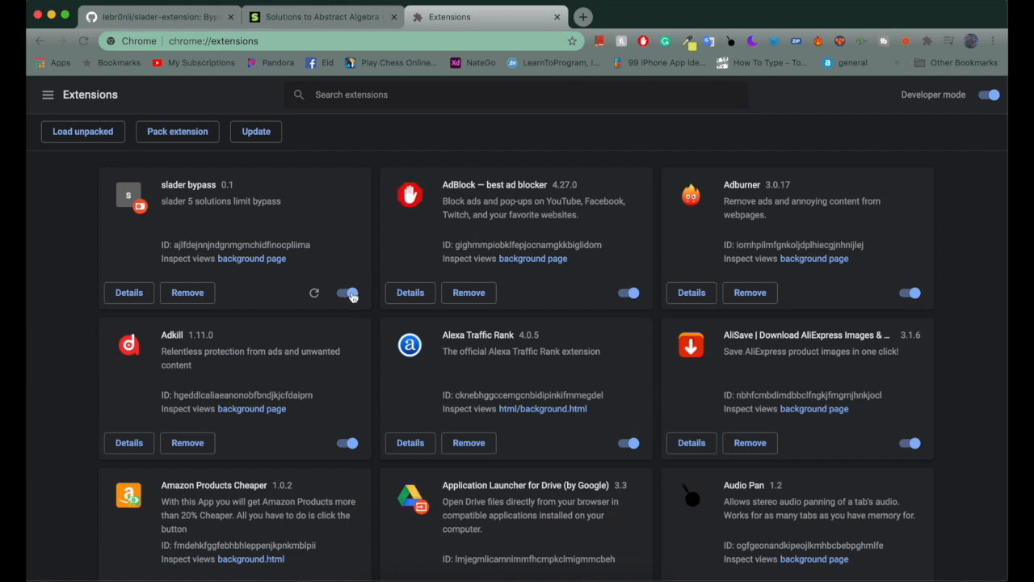
click(345, 294)
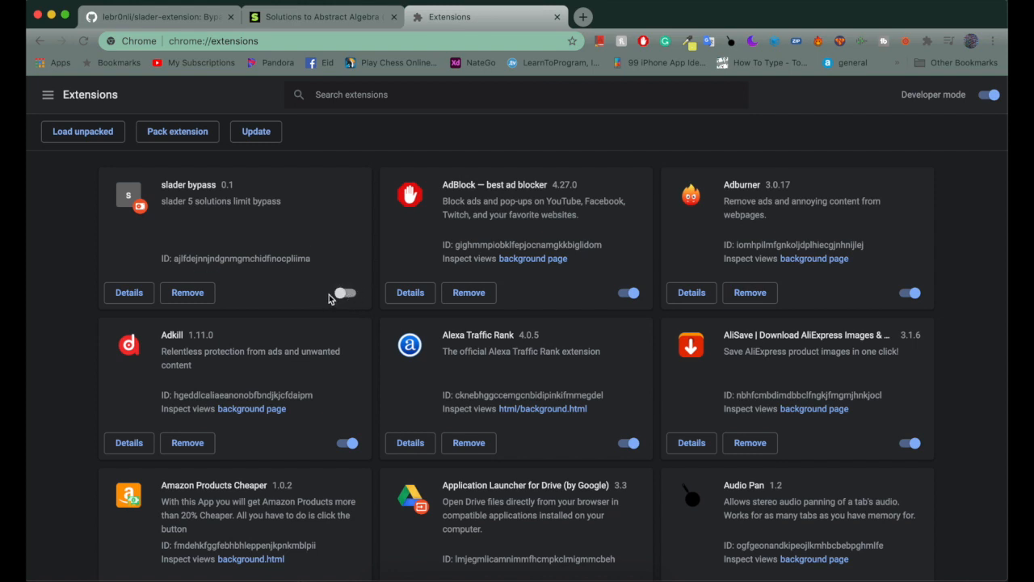
click(343, 294)
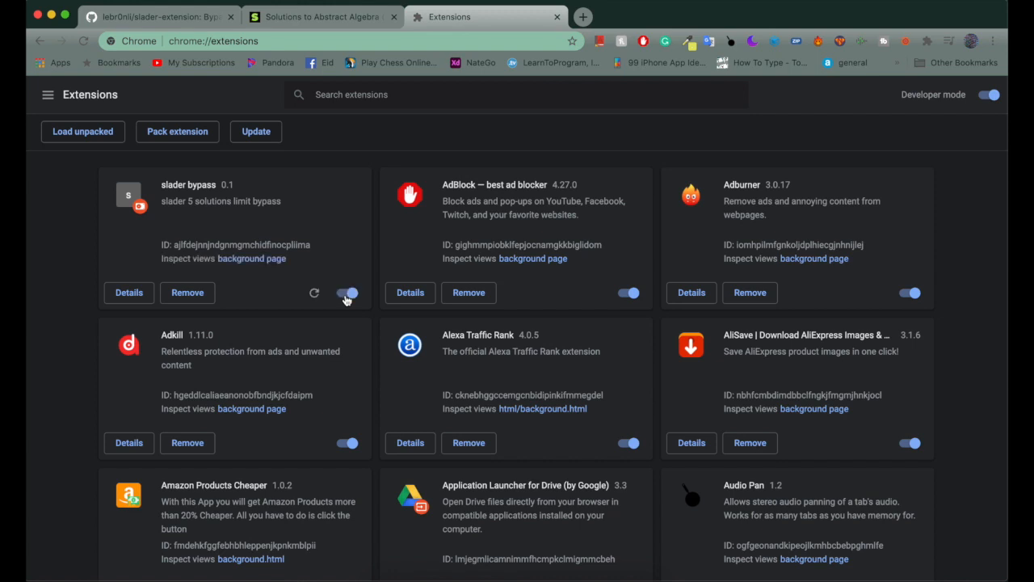
mouse_move(338, 41)
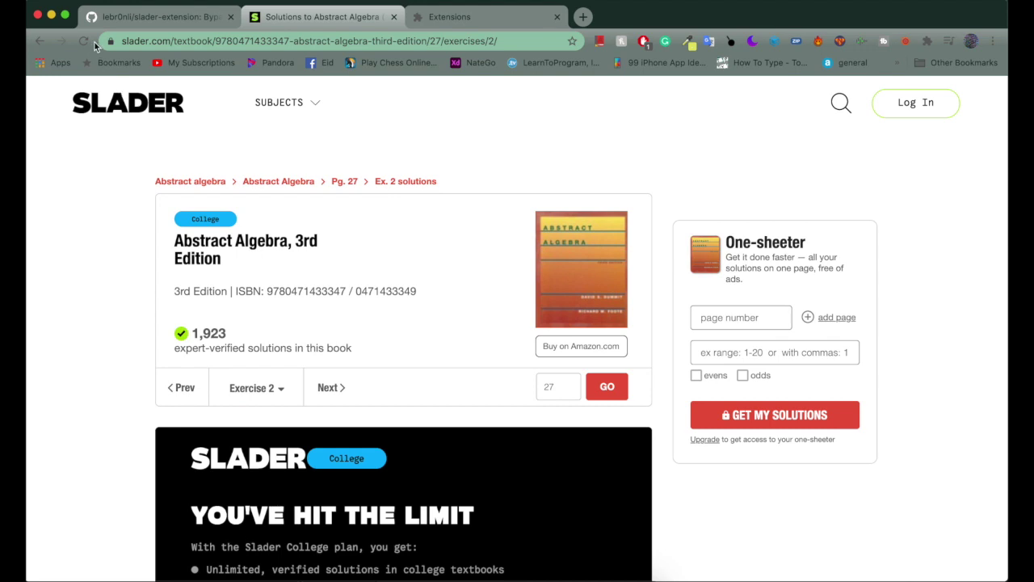
Step: Reload page 27 exercise 2 to view its solution, then advance to exercise 3
click(343, 181)
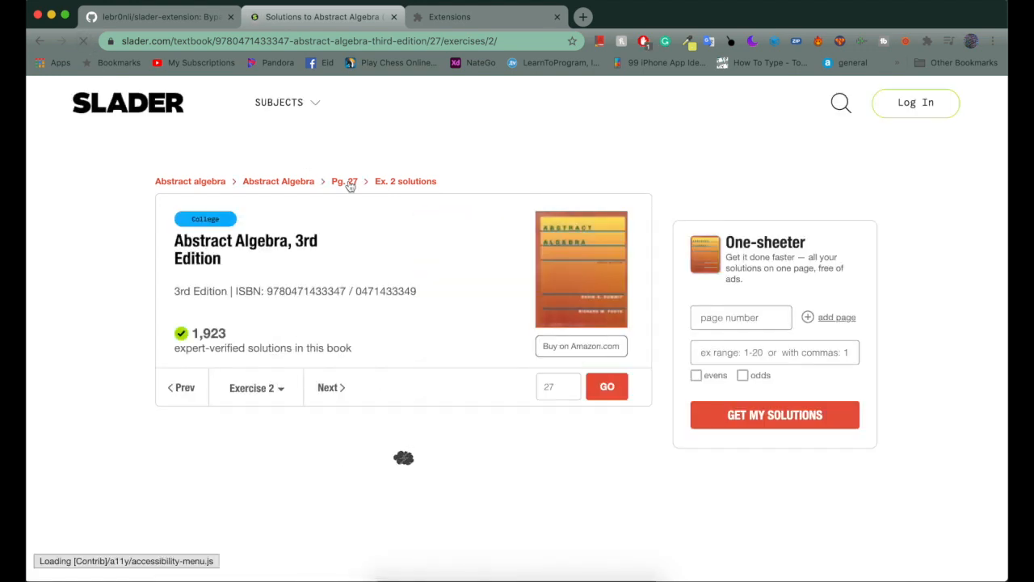
scroll(down, 3)
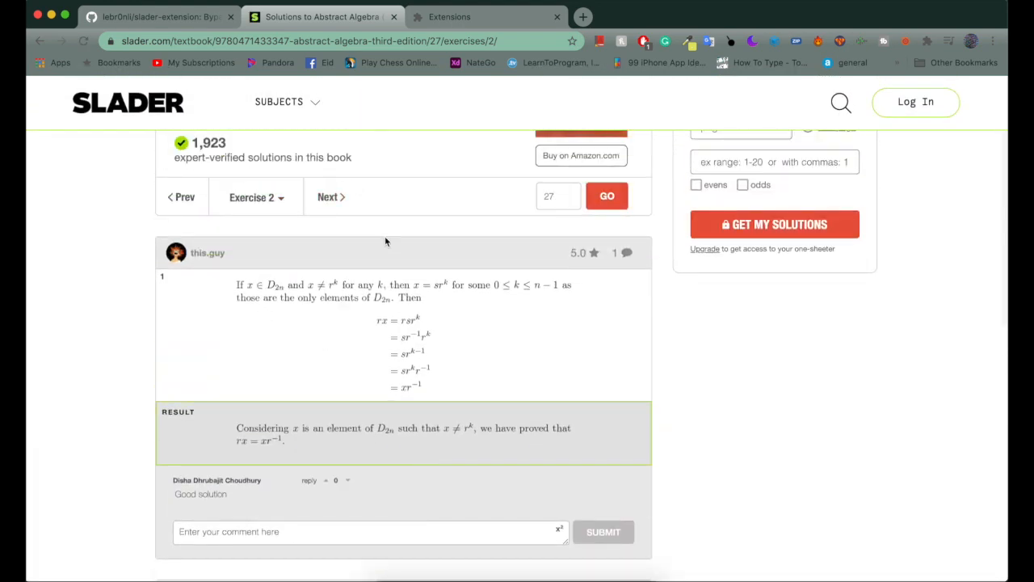
click(329, 197)
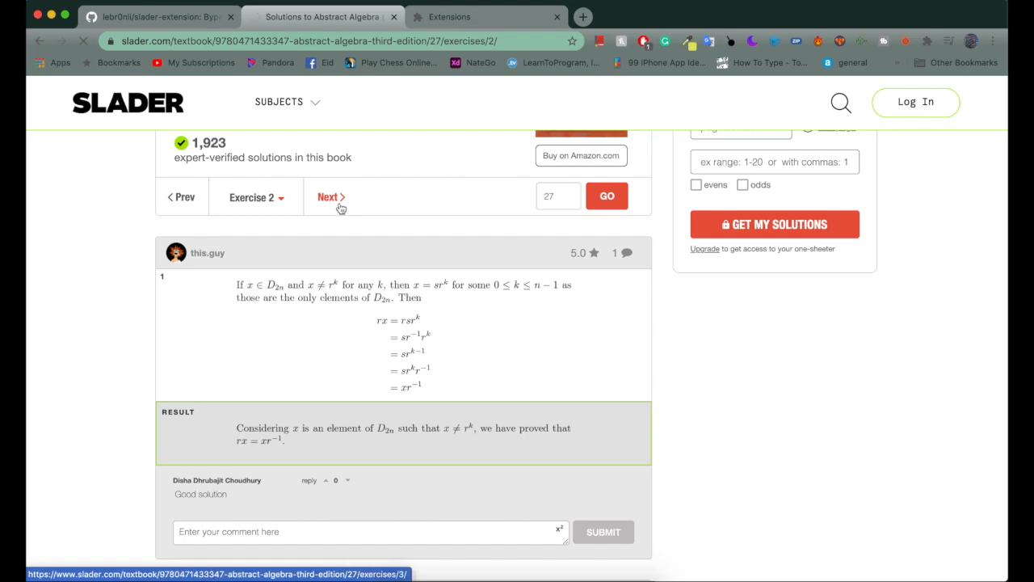
click(328, 198)
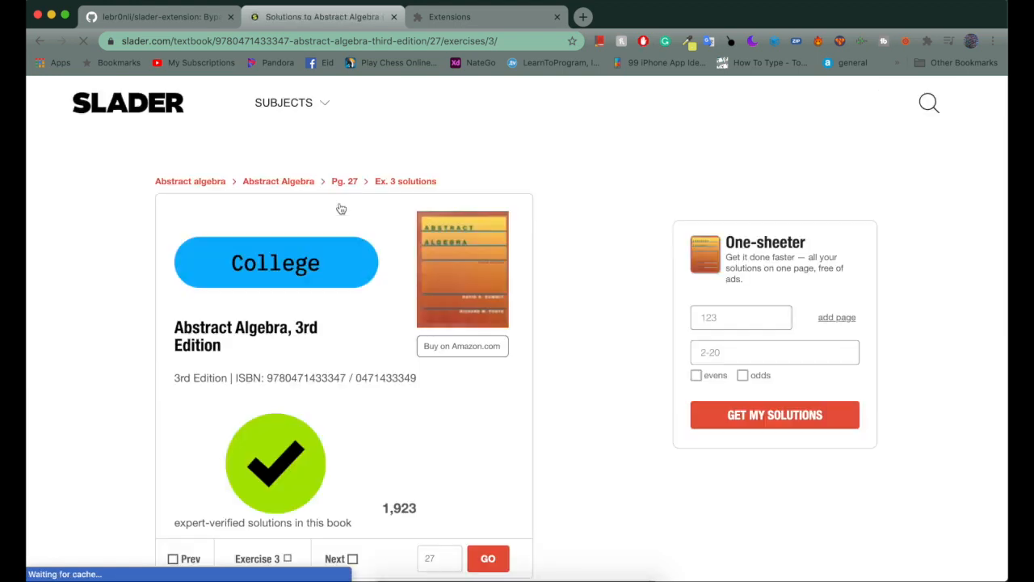